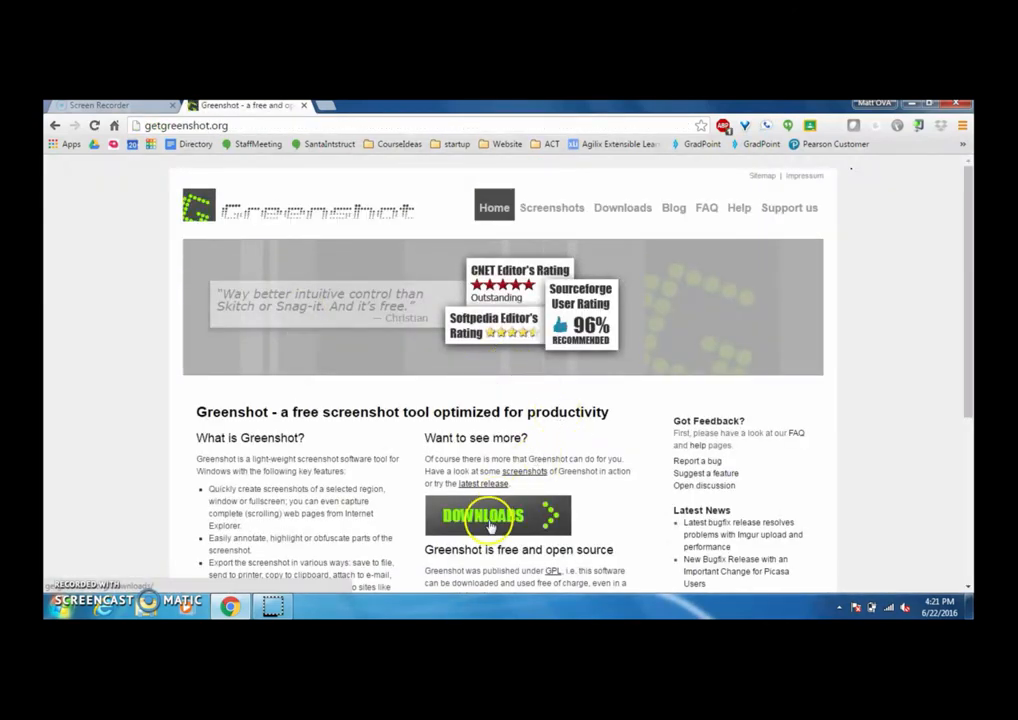
- Download the Greenshot installer from getgreenshot.org's Downloads page and launch the .exe
left_click(480, 516)
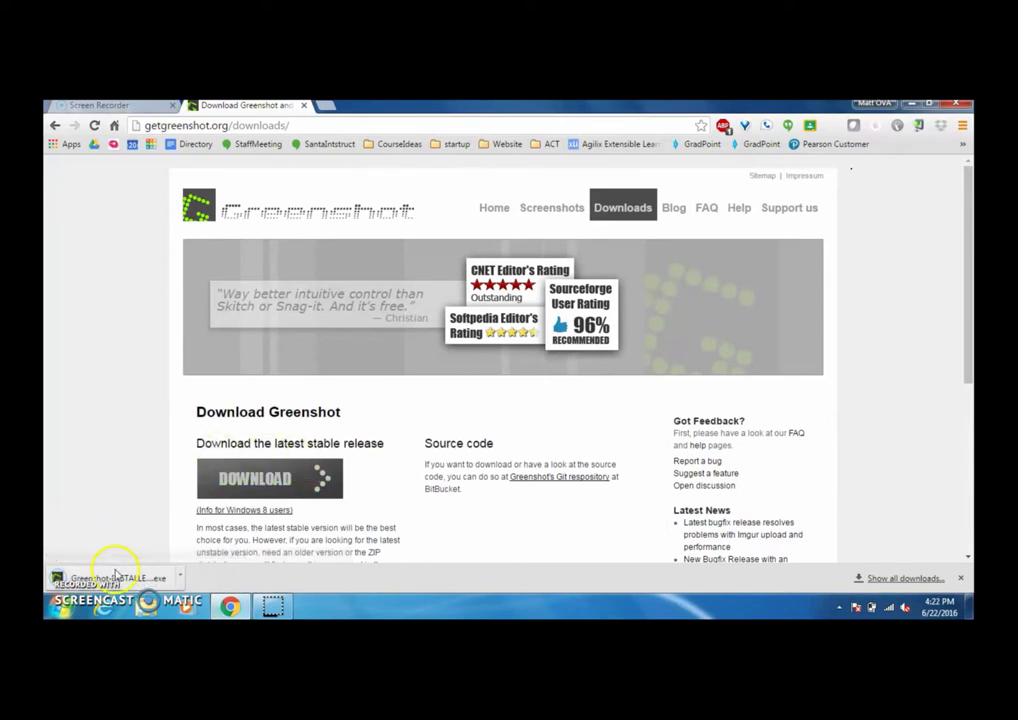
left_click(113, 576)
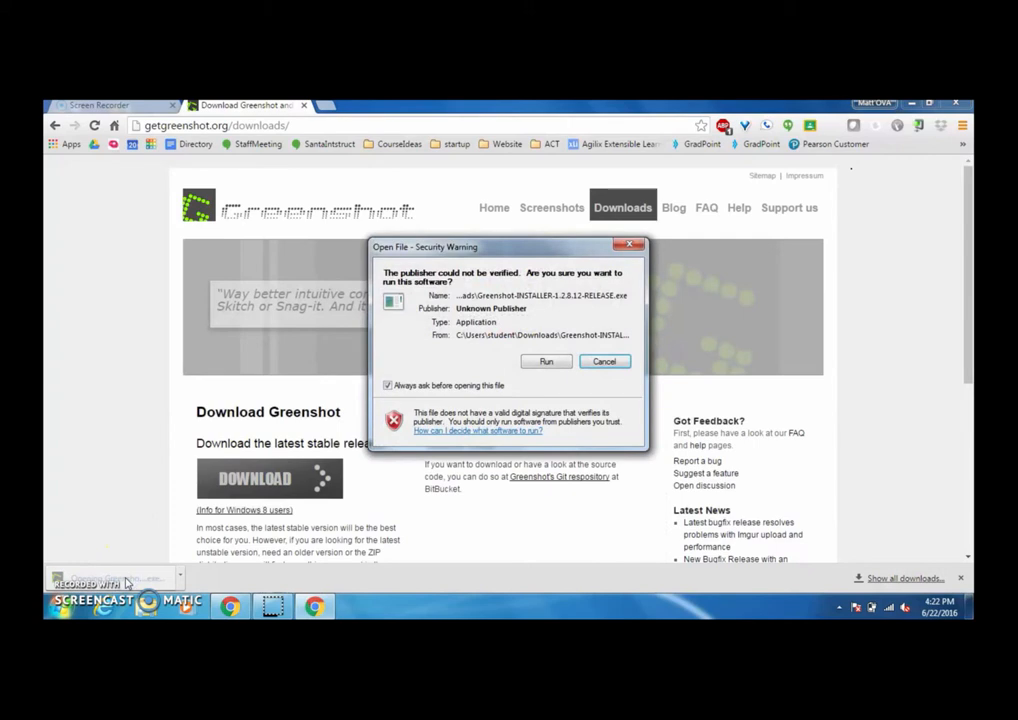
- Run the installer despite the unverified-publisher warning and choose English as setup language
left_click(545, 361)
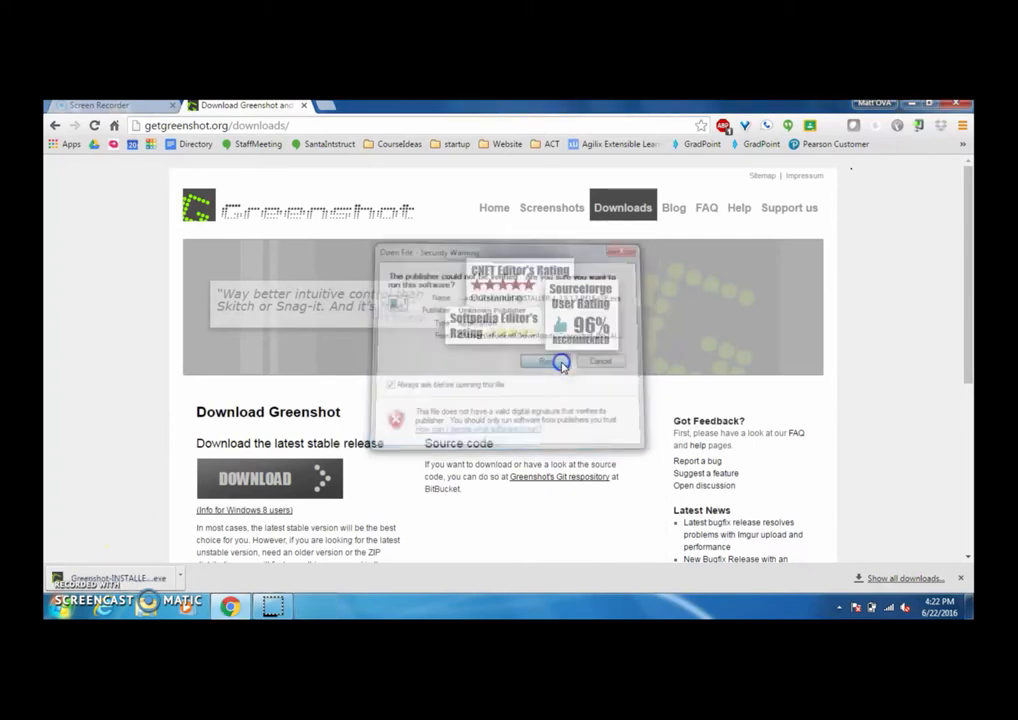
left_click(560, 361)
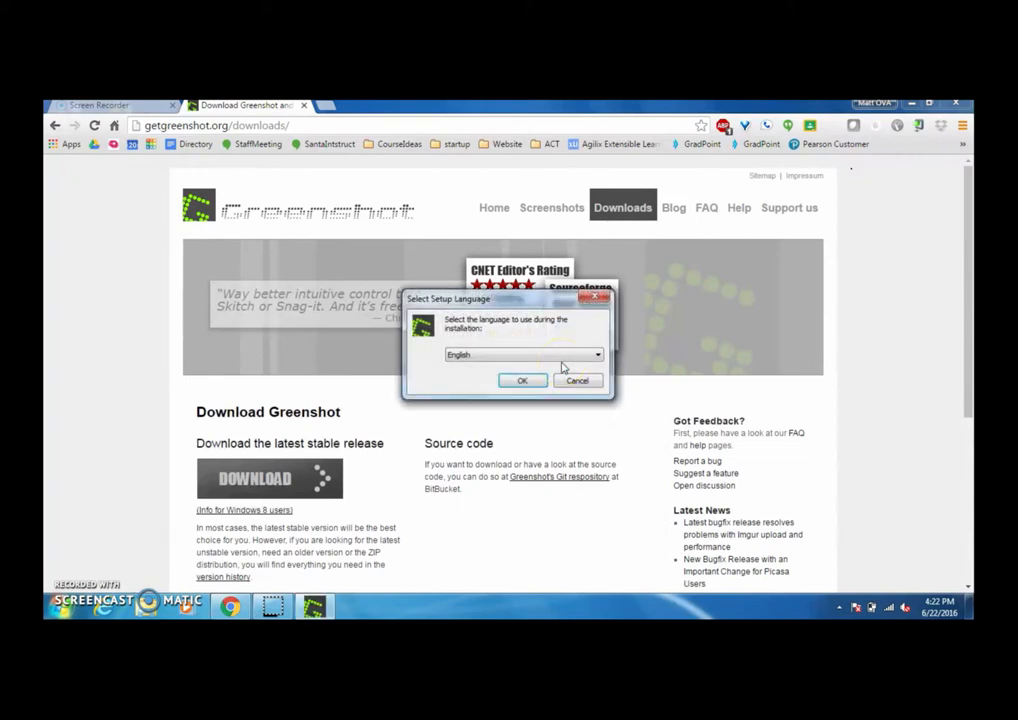
left_click(522, 380)
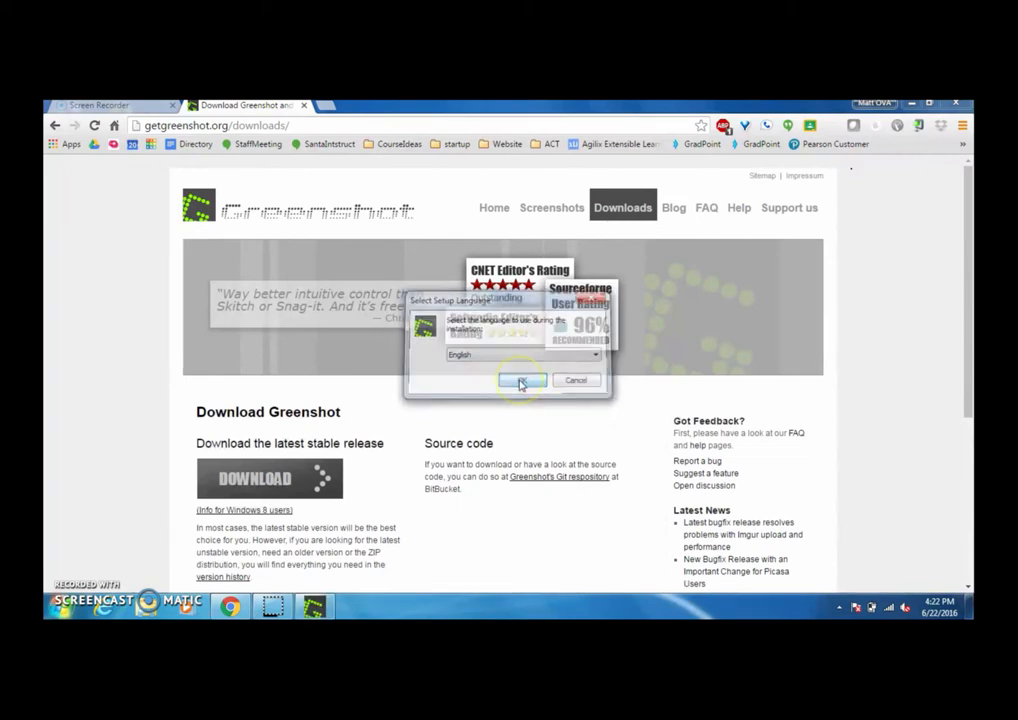
left_click(521, 380)
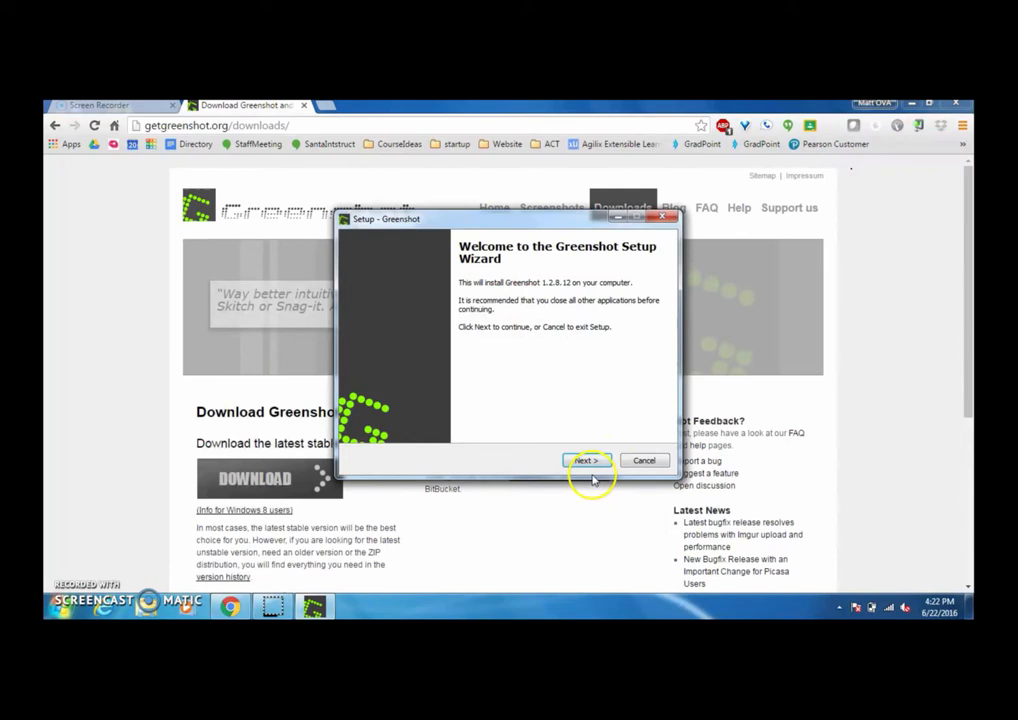
- Pass the welcome page, accept the license agreement, and skip the release information
left_click(586, 460)
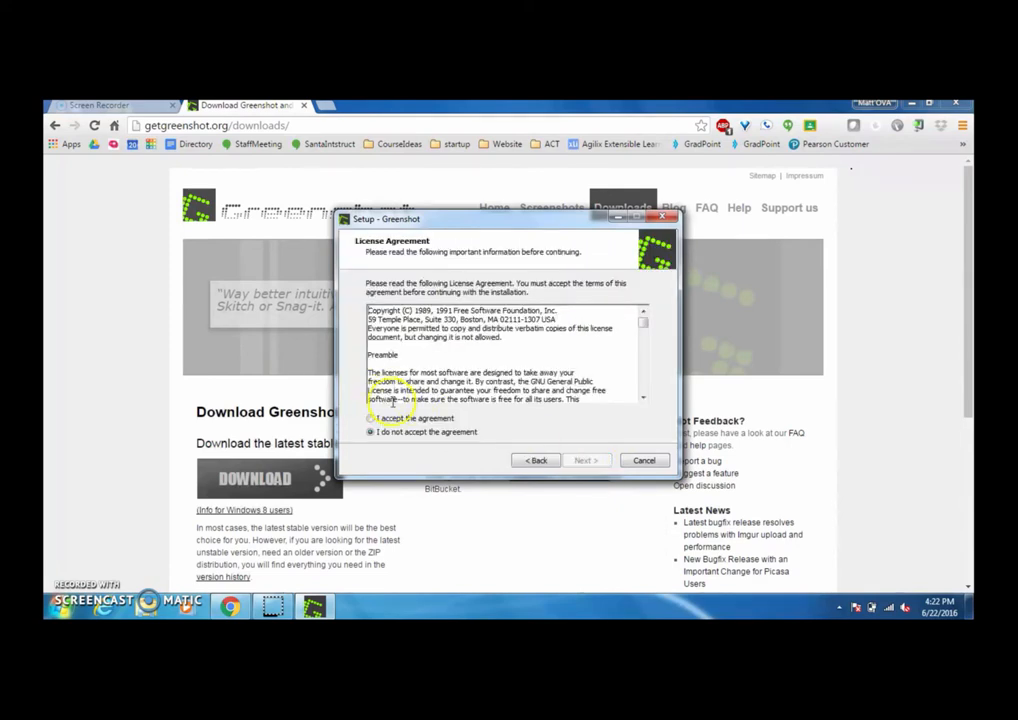
left_click(371, 418)
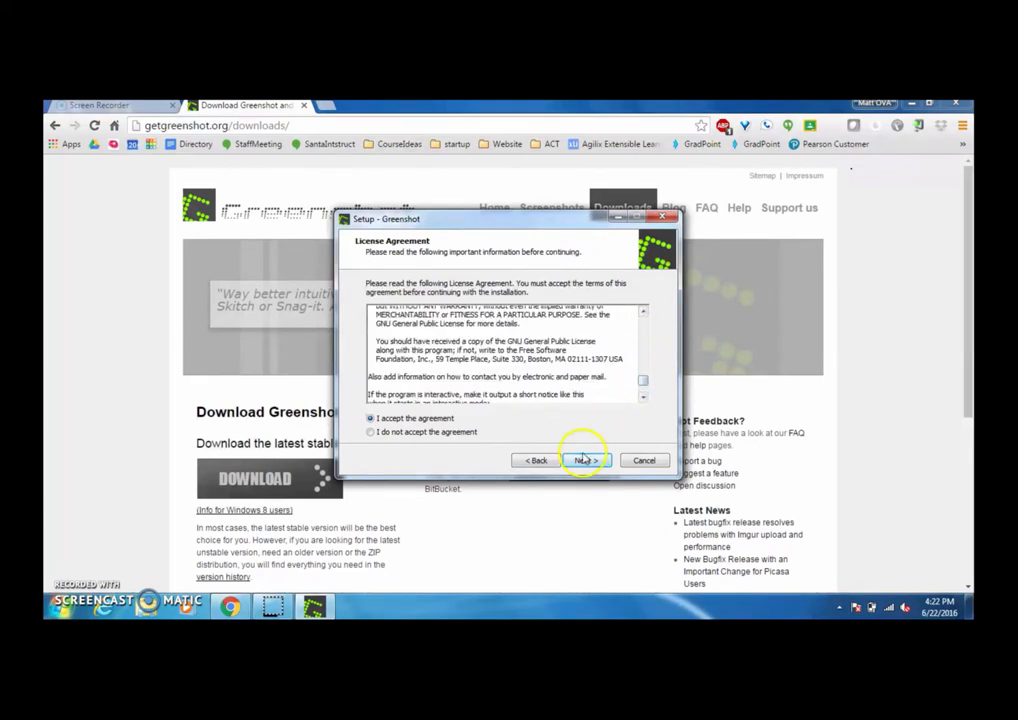
left_click(586, 460)
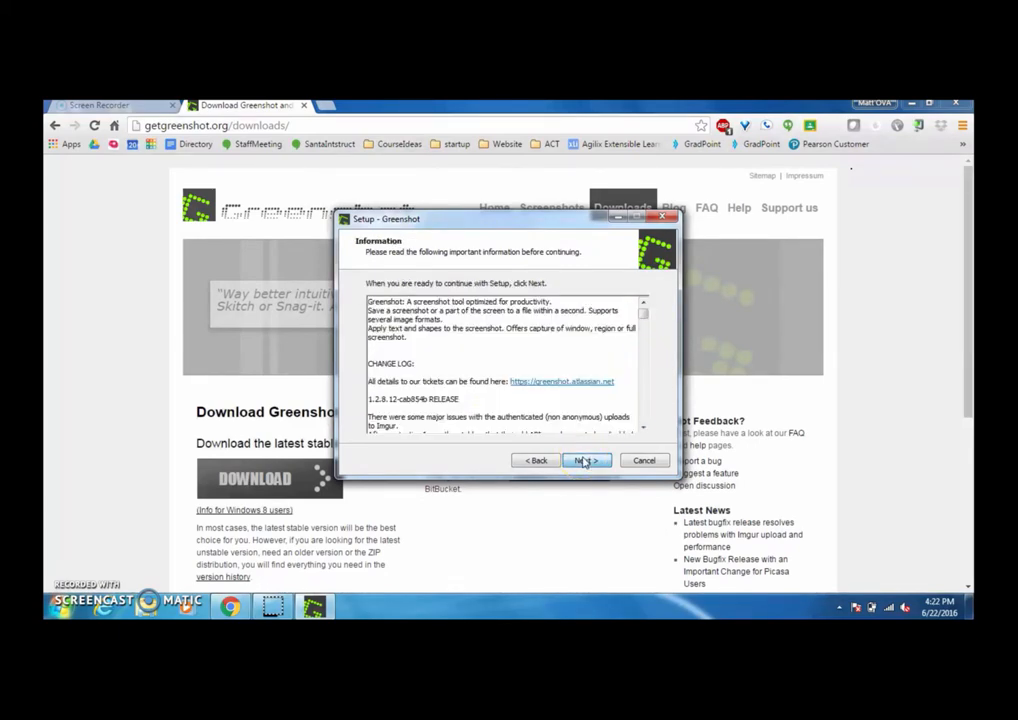
left_click(585, 460)
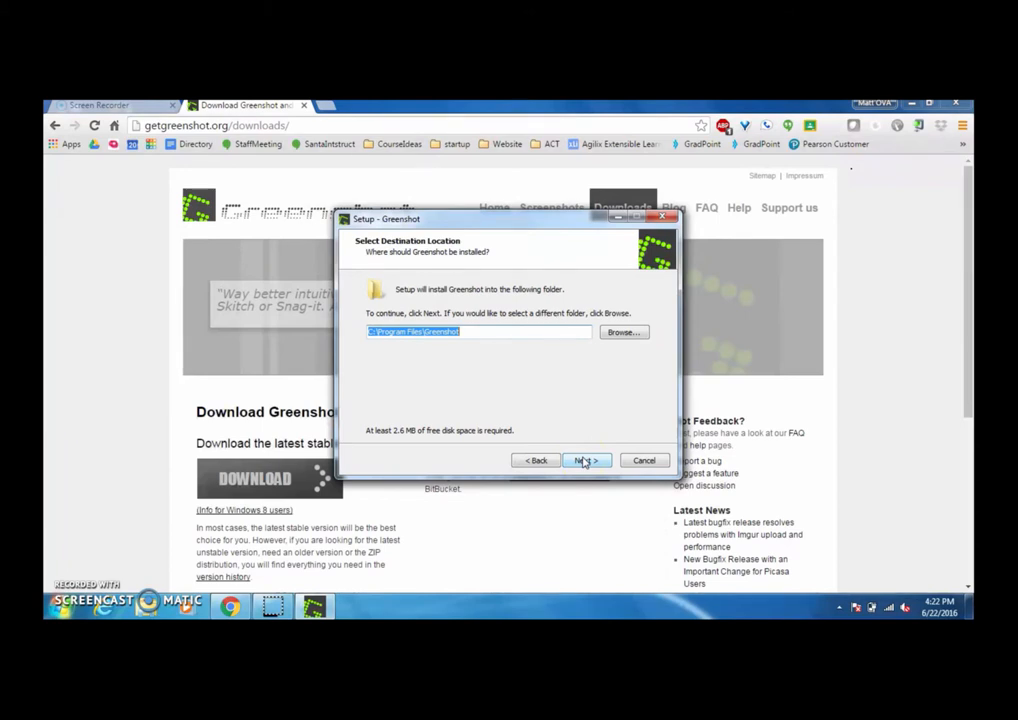
- Keep the default install folder and review and accept the default plug-in components
left_click(586, 460)
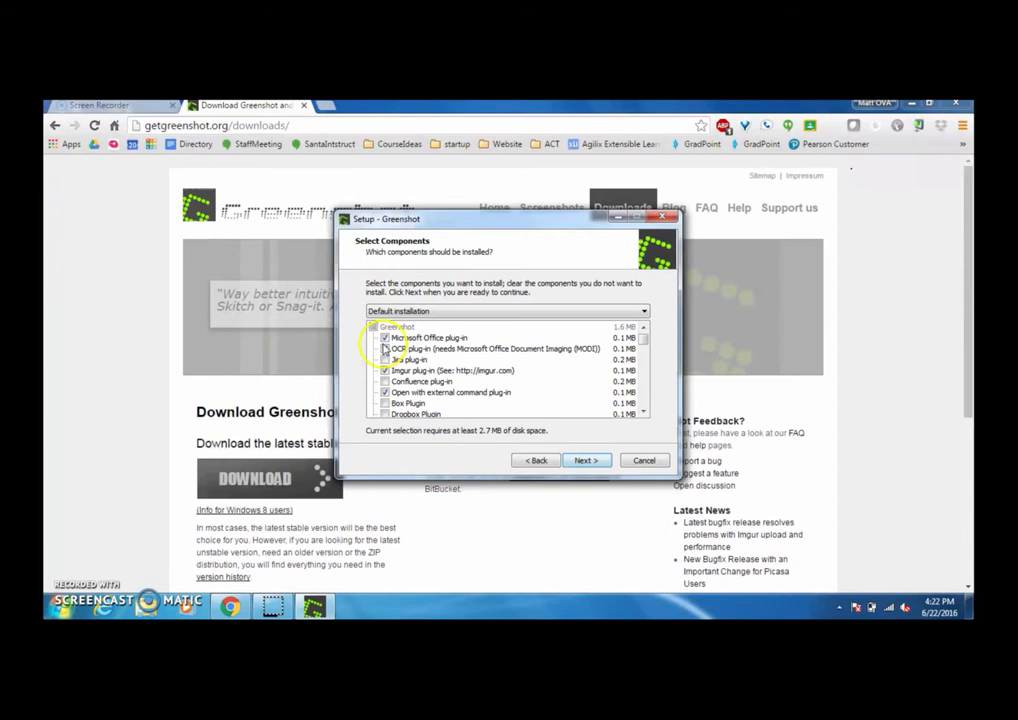
mouse_move(653, 338)
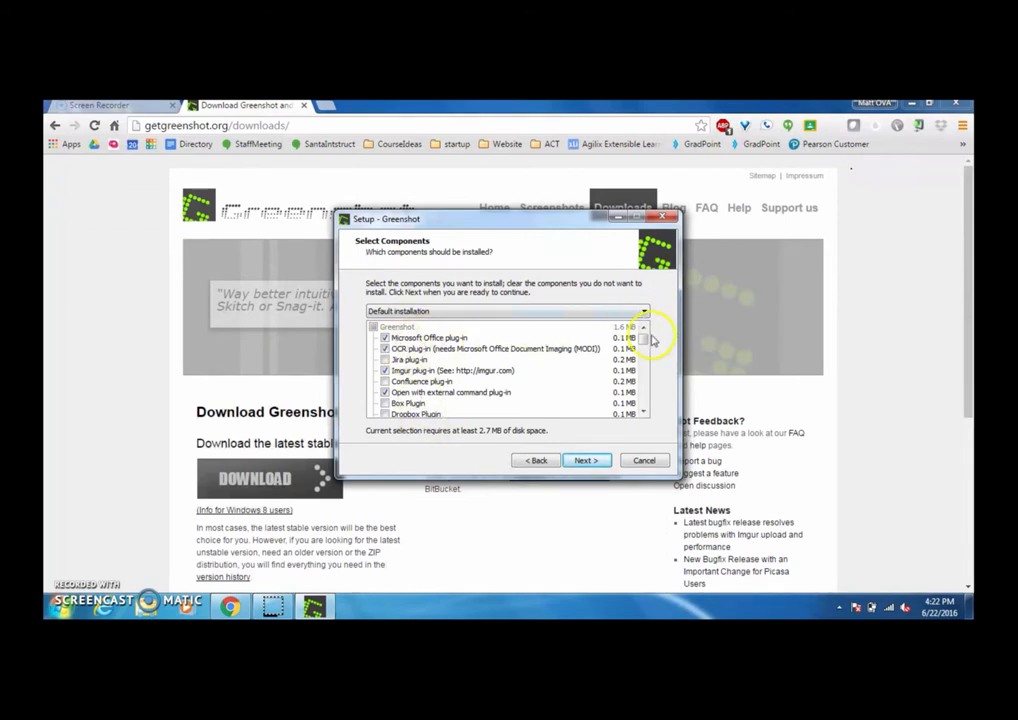
scroll("down", 3)
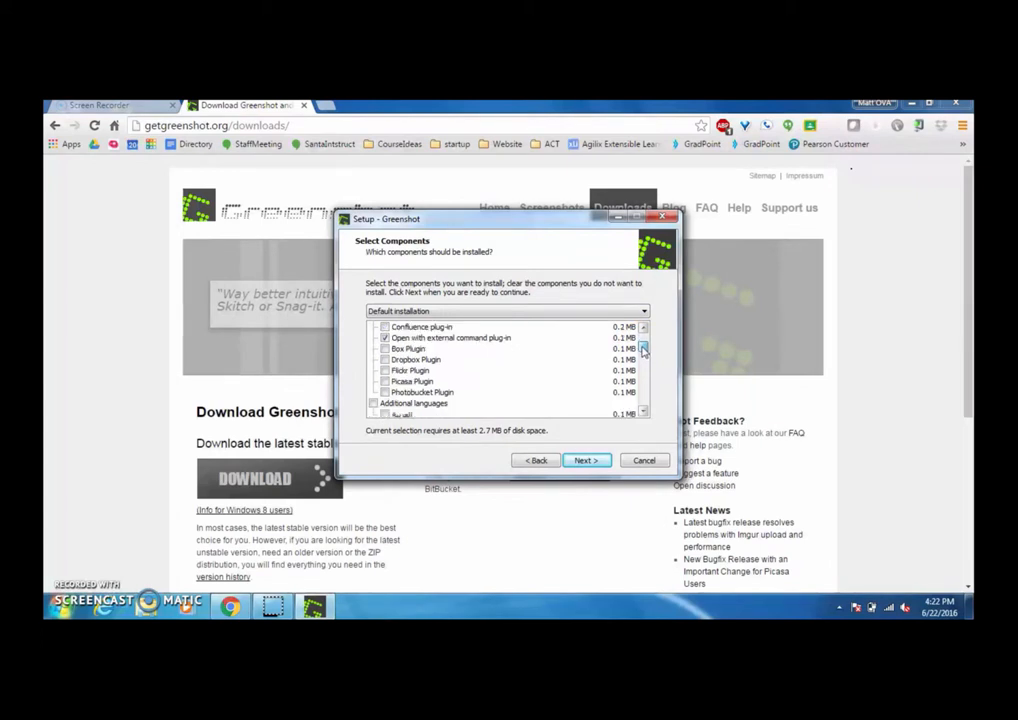
scroll("down", 3)
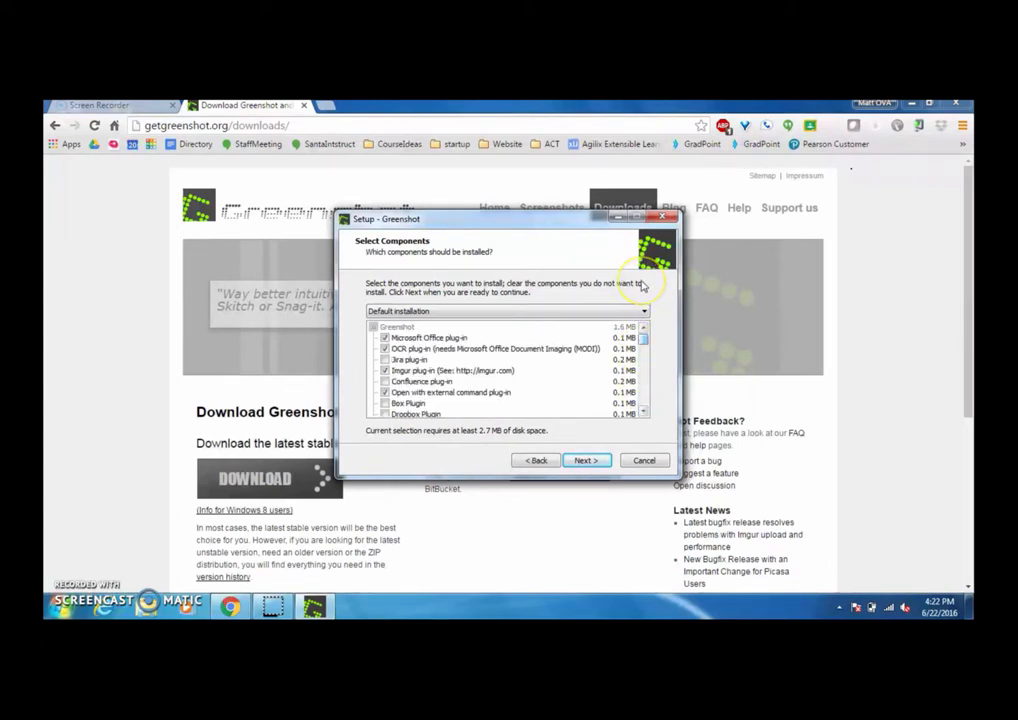
mouse_move(560, 440)
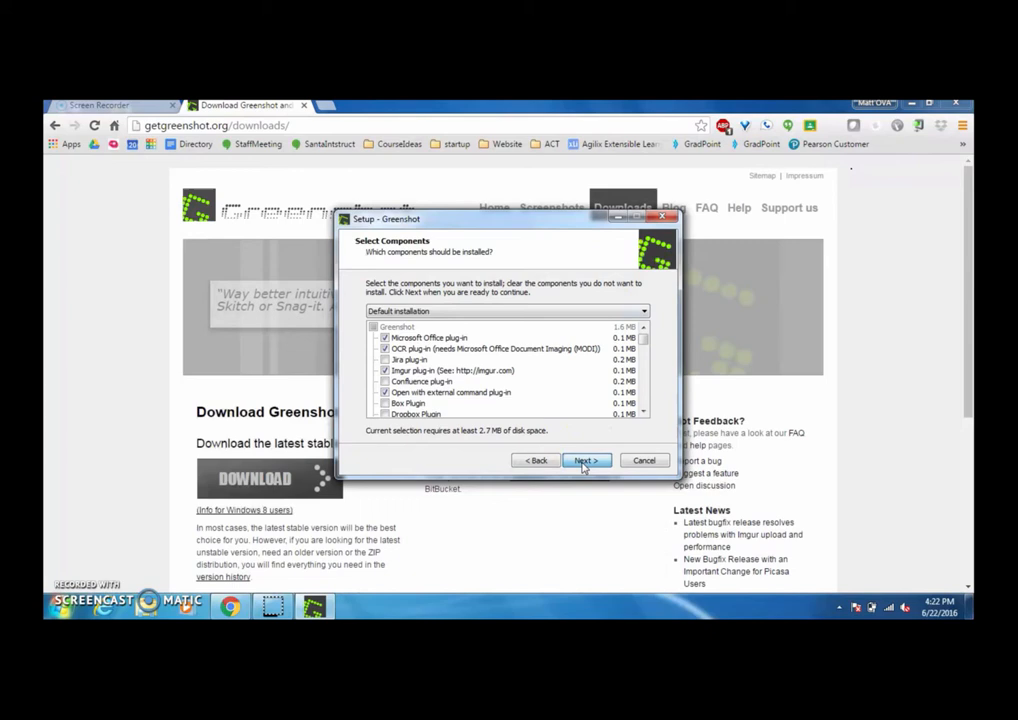
left_click(586, 460)
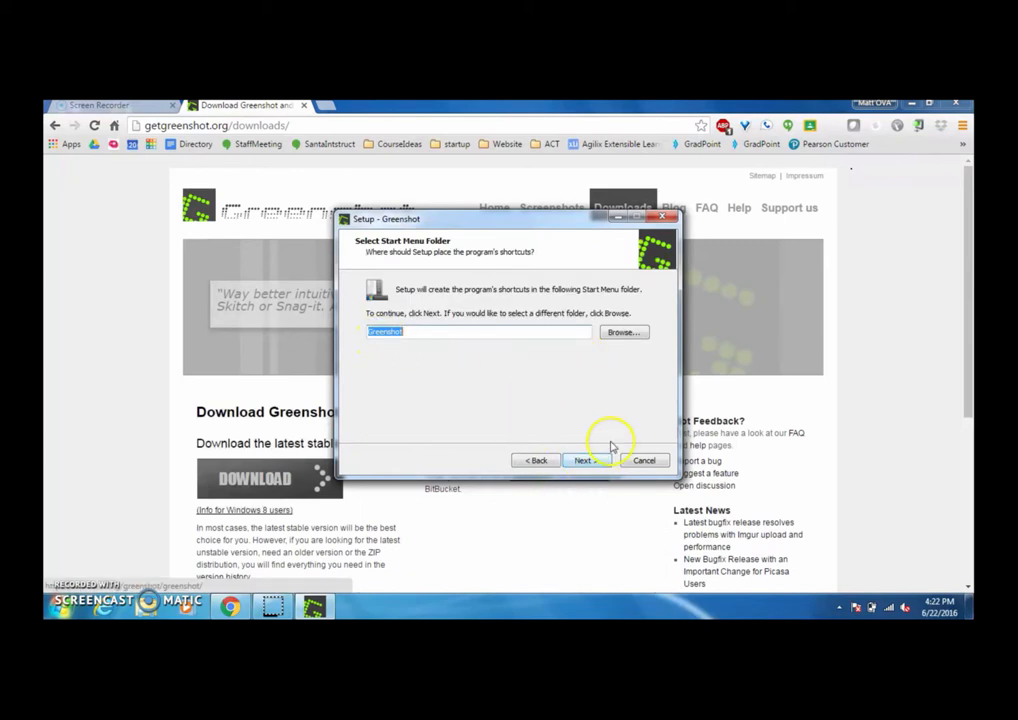
- Keep the 'Greenshot' Start Menu folder and Windows-startup option, then install
left_click(582, 460)
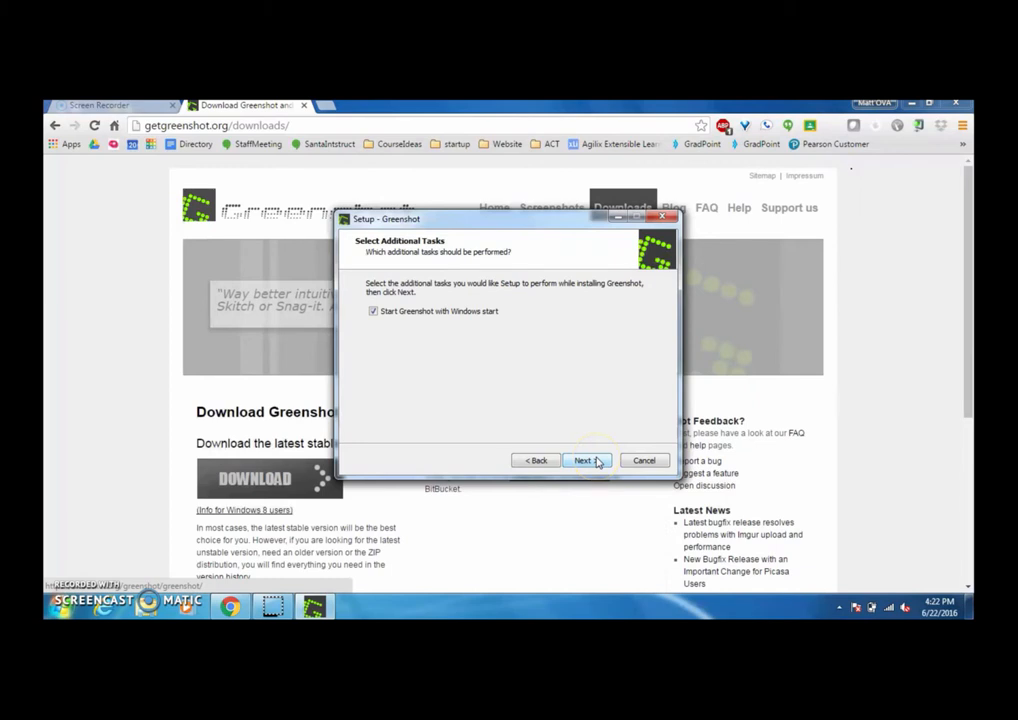
left_click(586, 459)
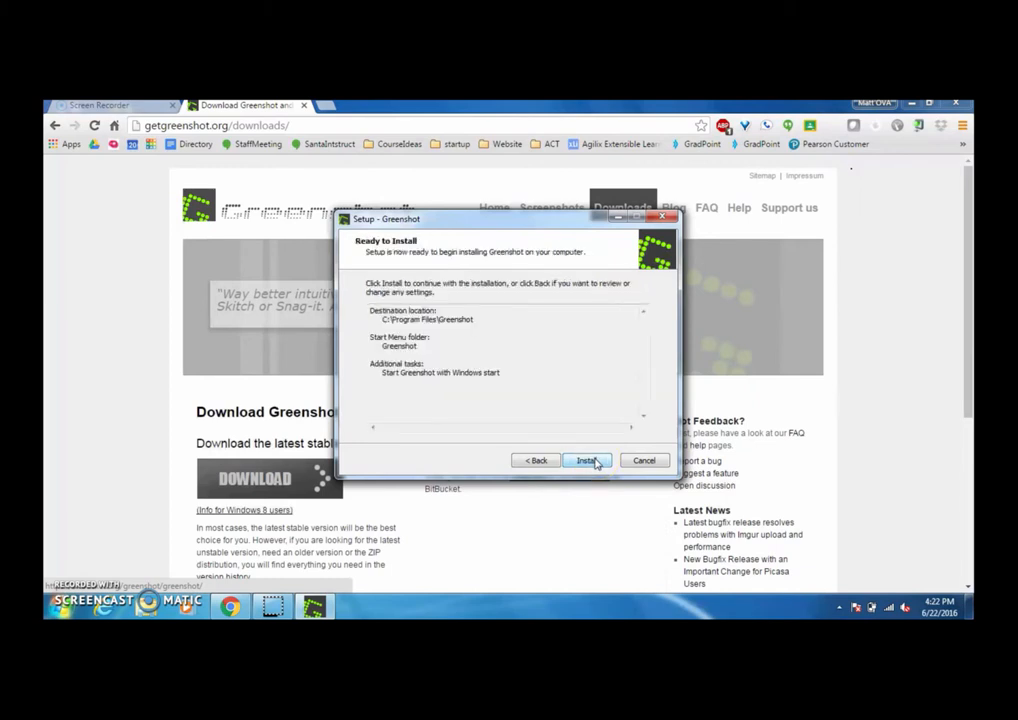
left_click(587, 460)
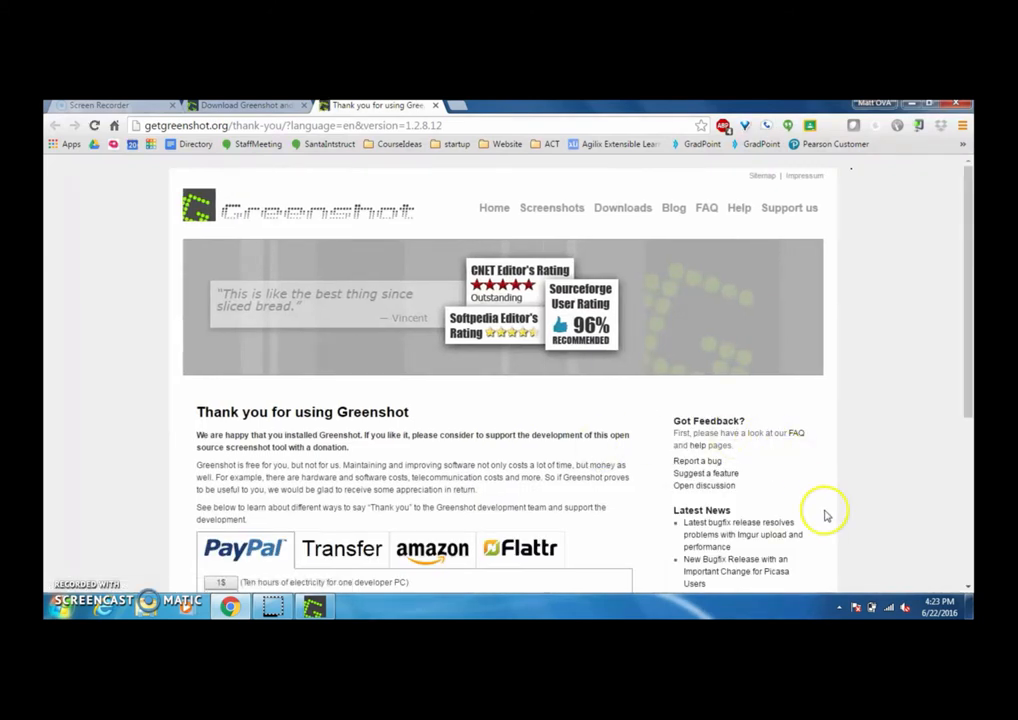
- Finish Setup with 'Start Greenshot' enabled and show the hidden system-tray icons
left_click(840, 614)
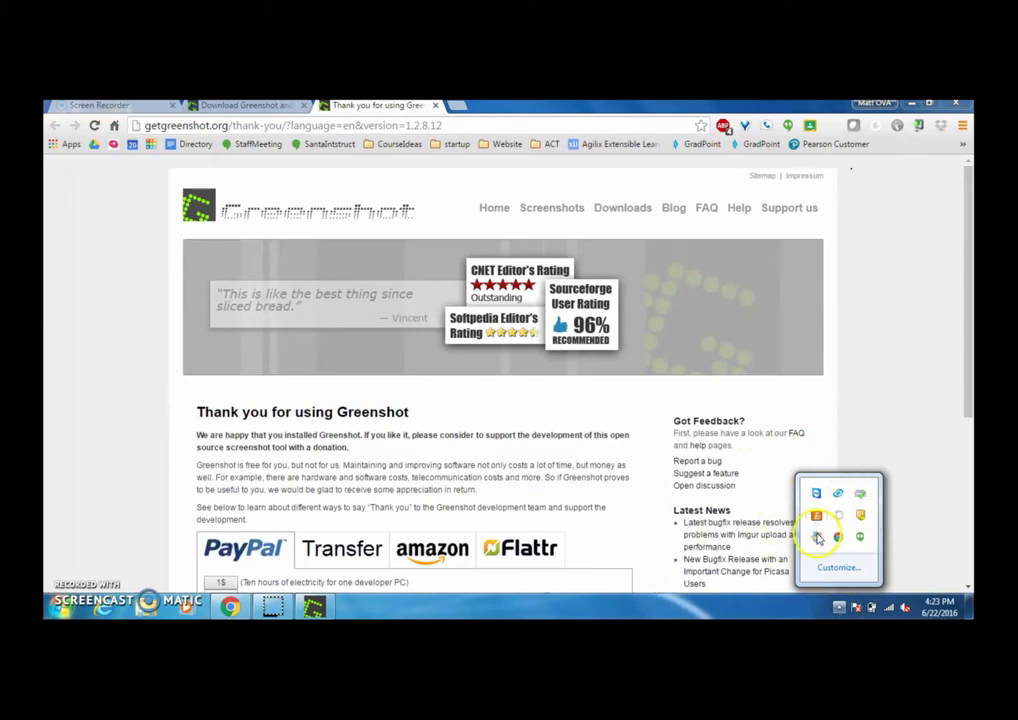
mouse_move(820, 536)
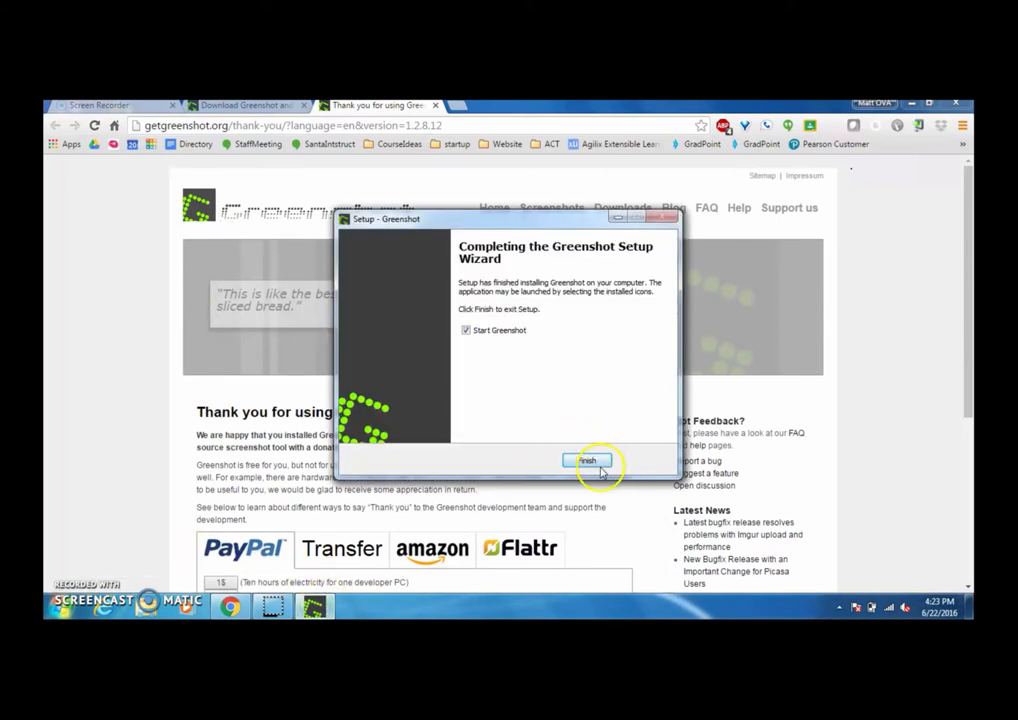
mouse_move(450, 563)
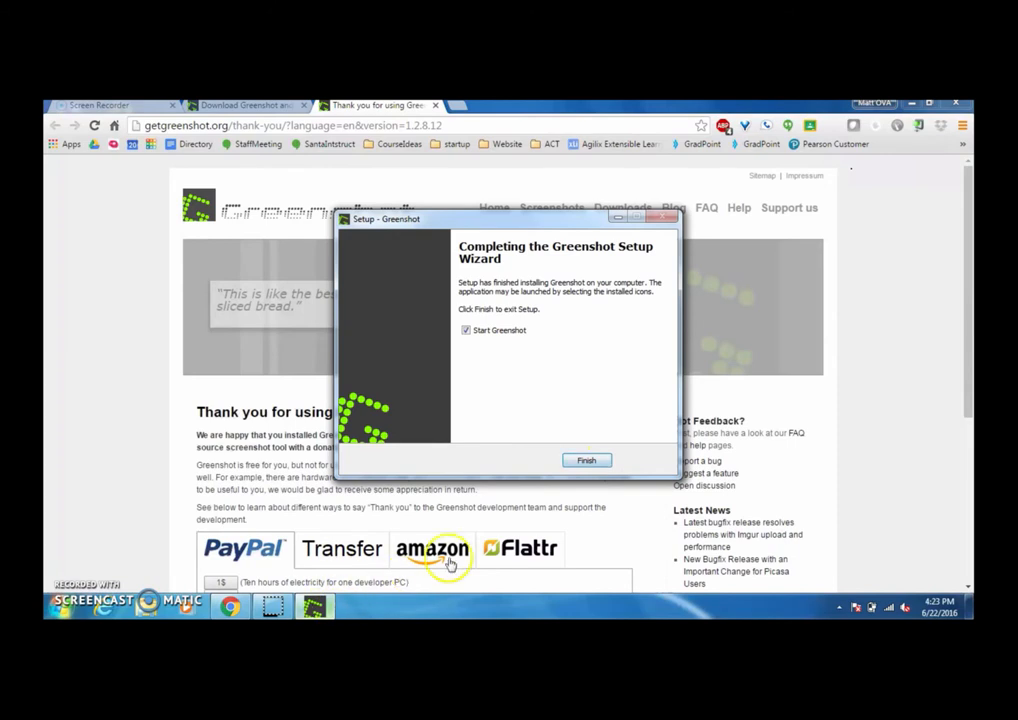
left_click(586, 460)
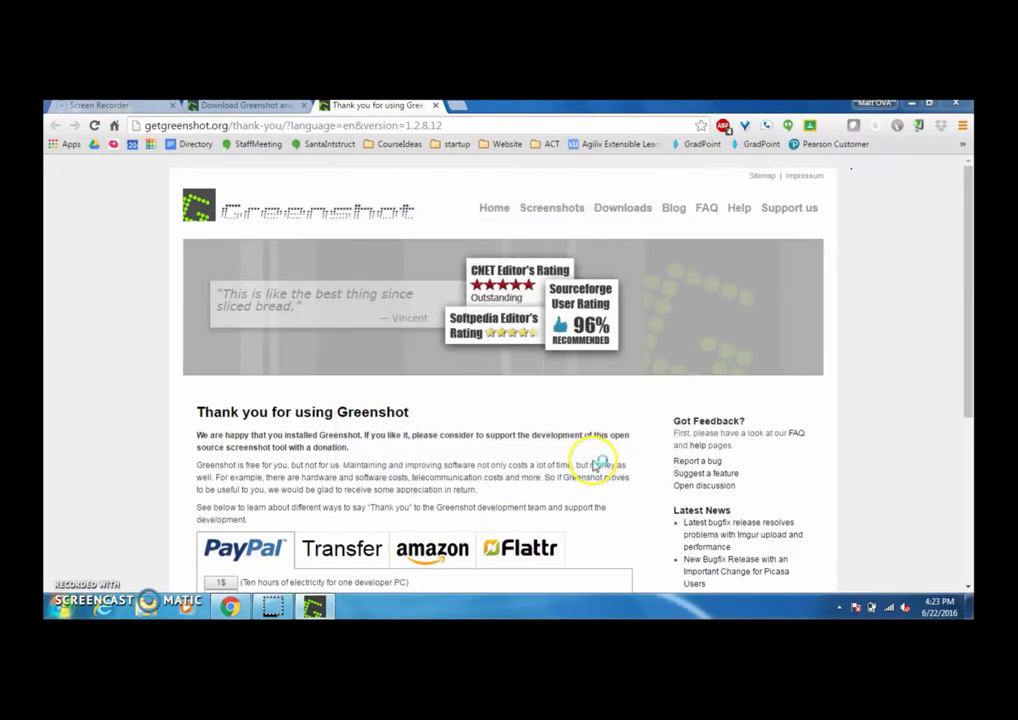
left_click(839, 611)
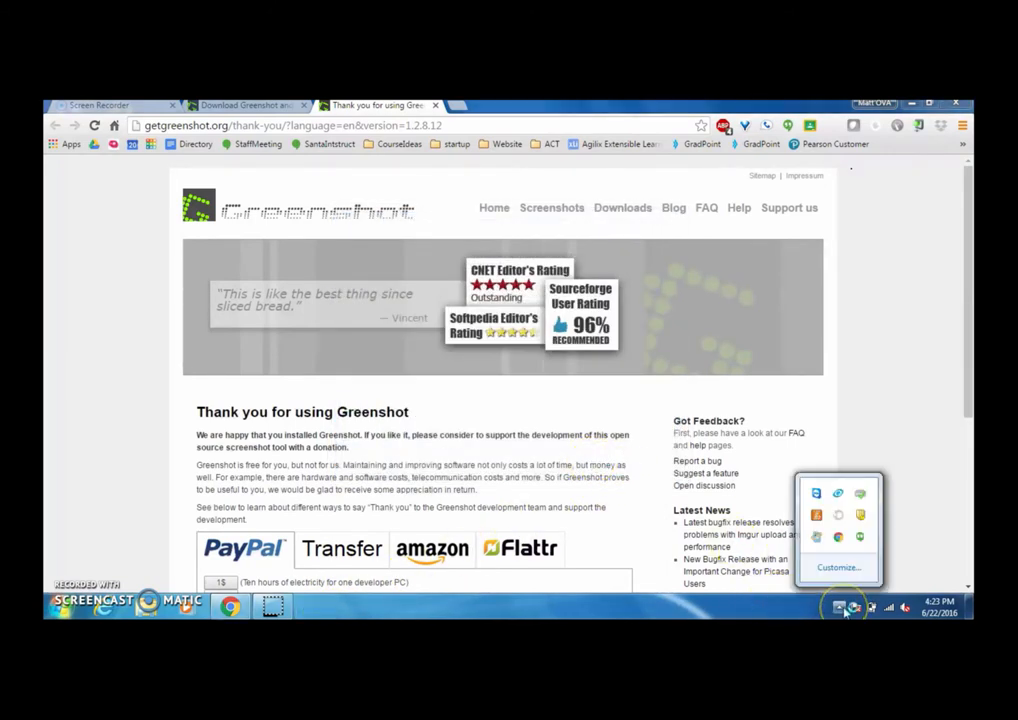
mouse_move(837, 568)
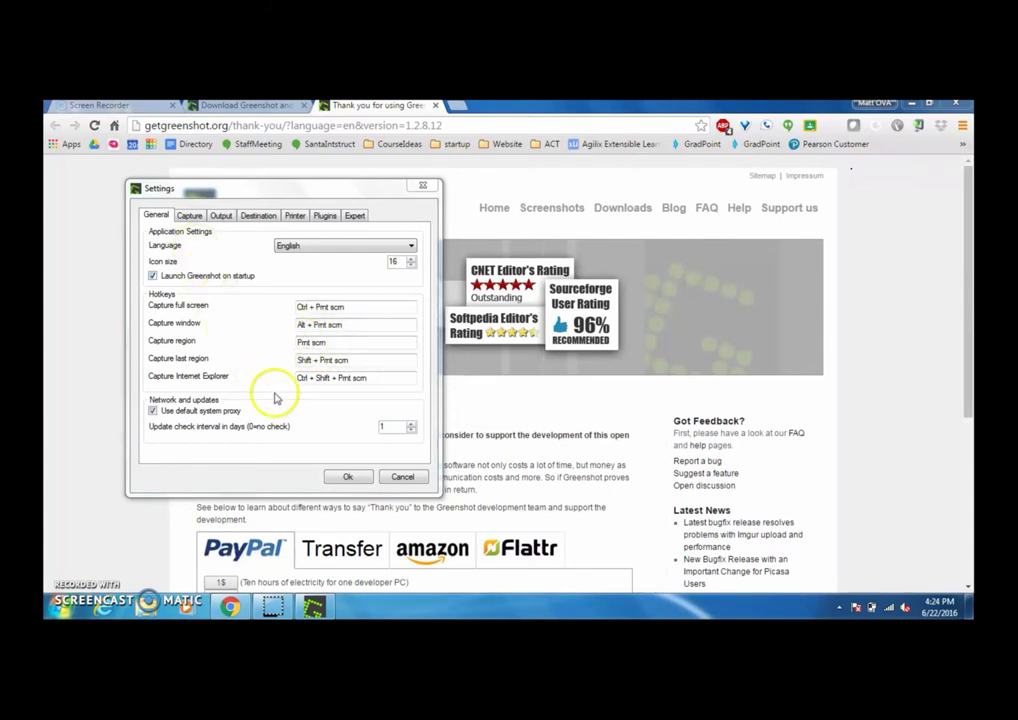
mouse_move(335, 413)
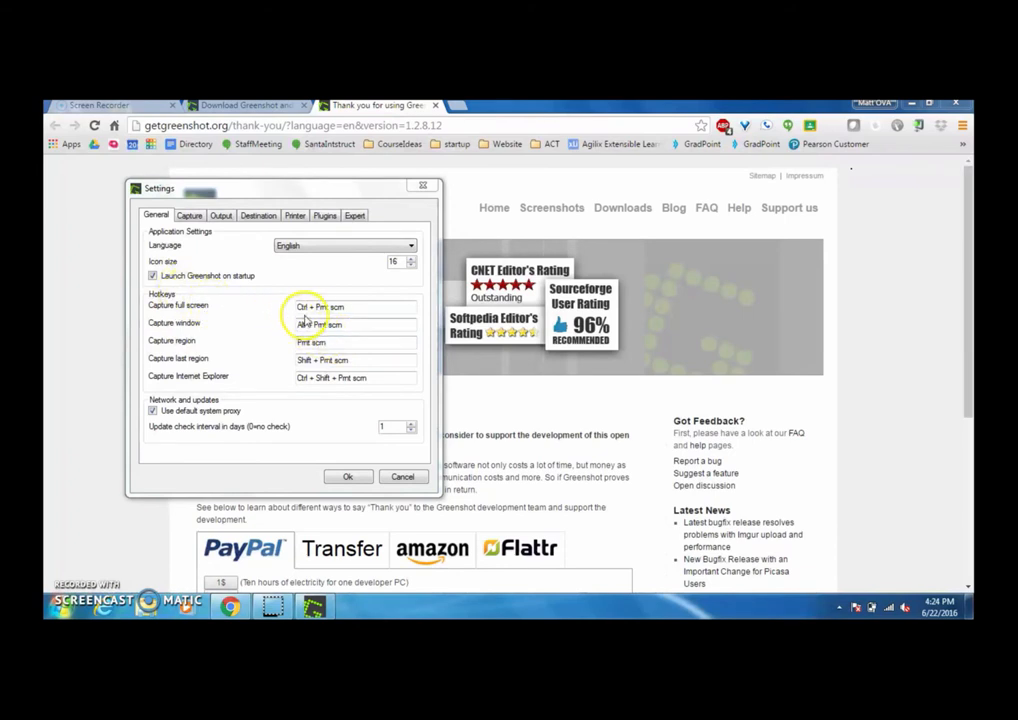
mouse_move(279, 332)
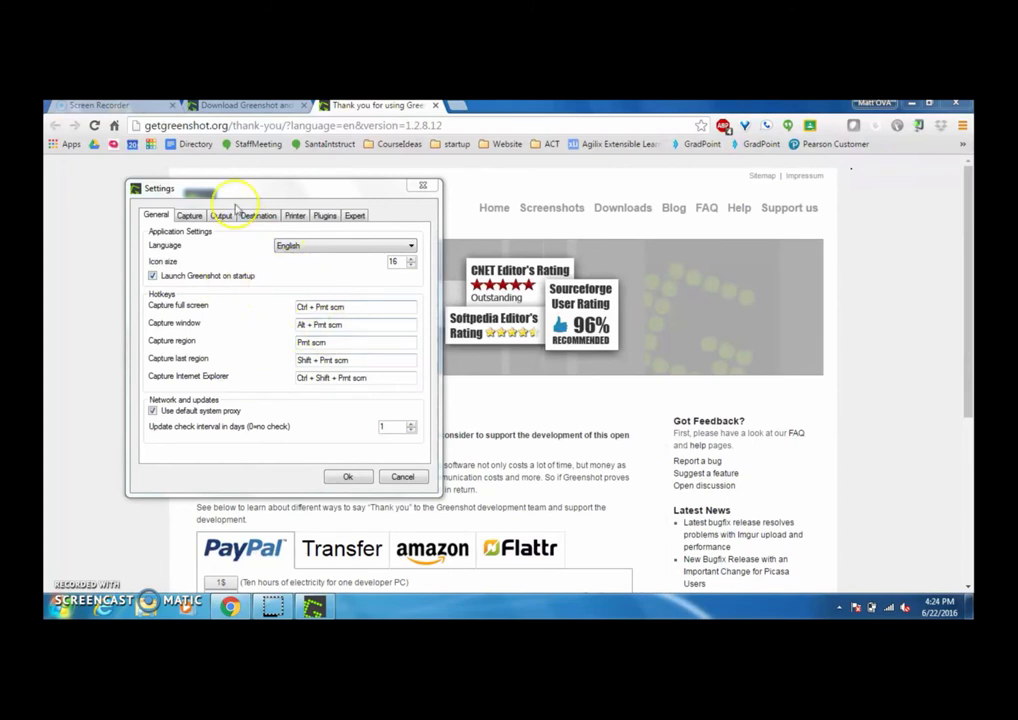
- Confirm the Output settings use png format and the Desktop, then view Destination options
left_click(220, 215)
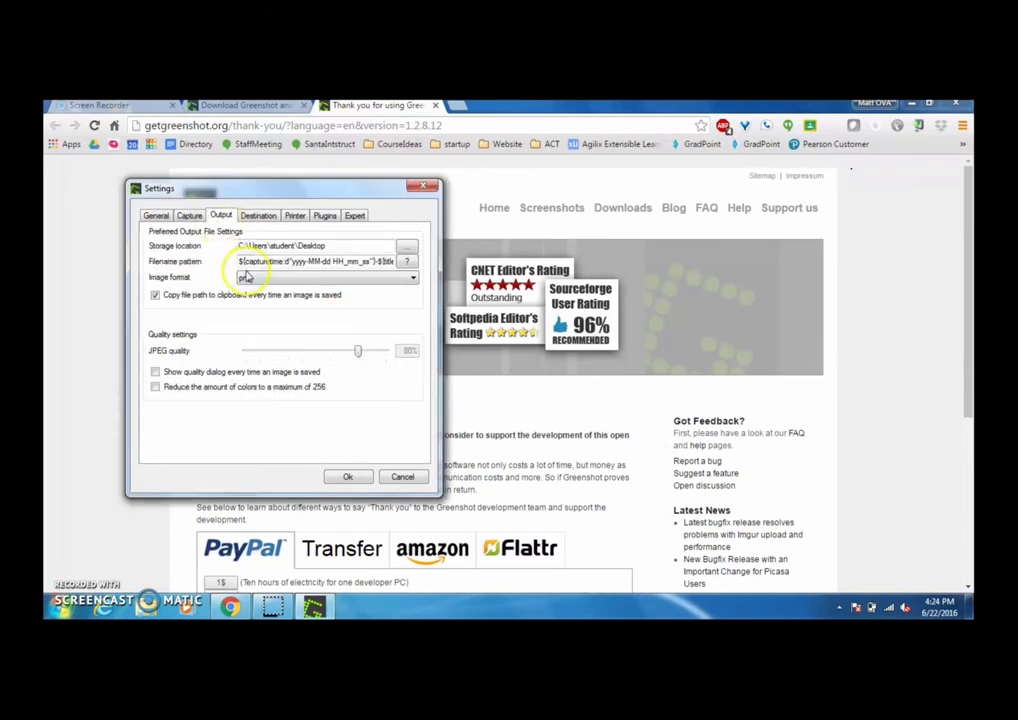
left_click(412, 277)
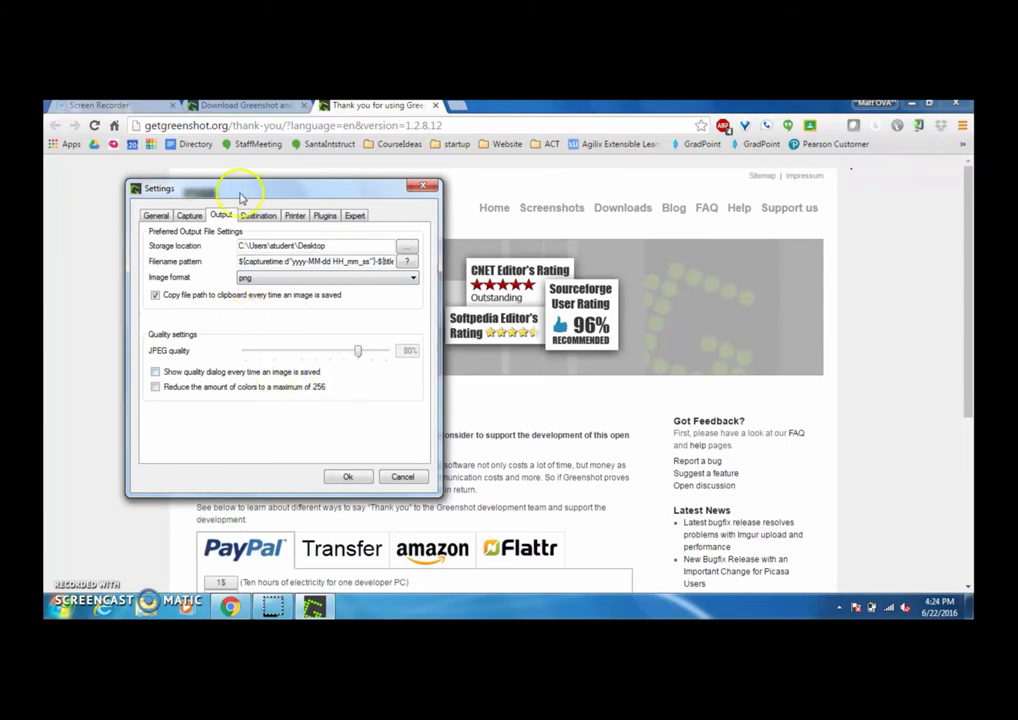
left_click(258, 215)
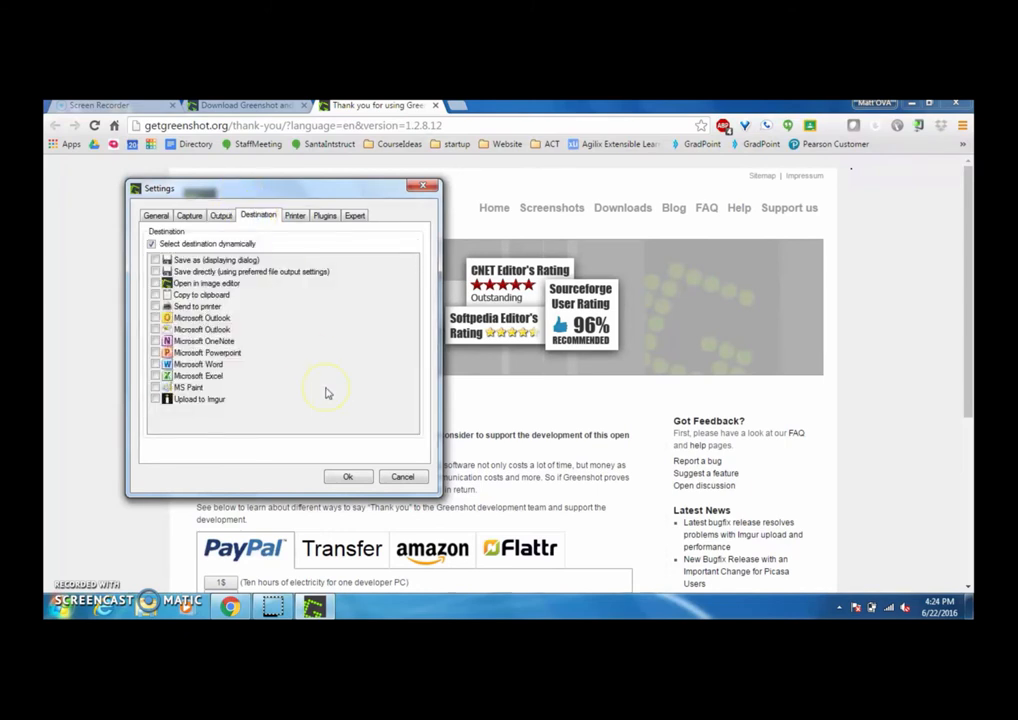
mouse_move(312, 379)
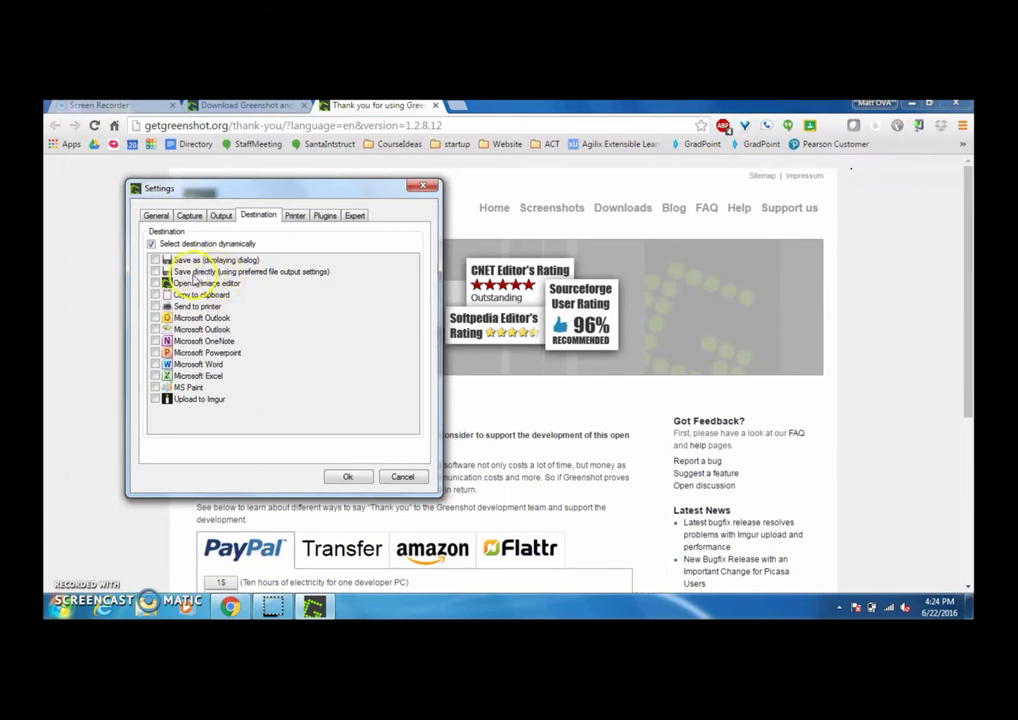
- Replace 'Select destination dynamically' with 'Save directly' and return to Output settings
left_click(152, 272)
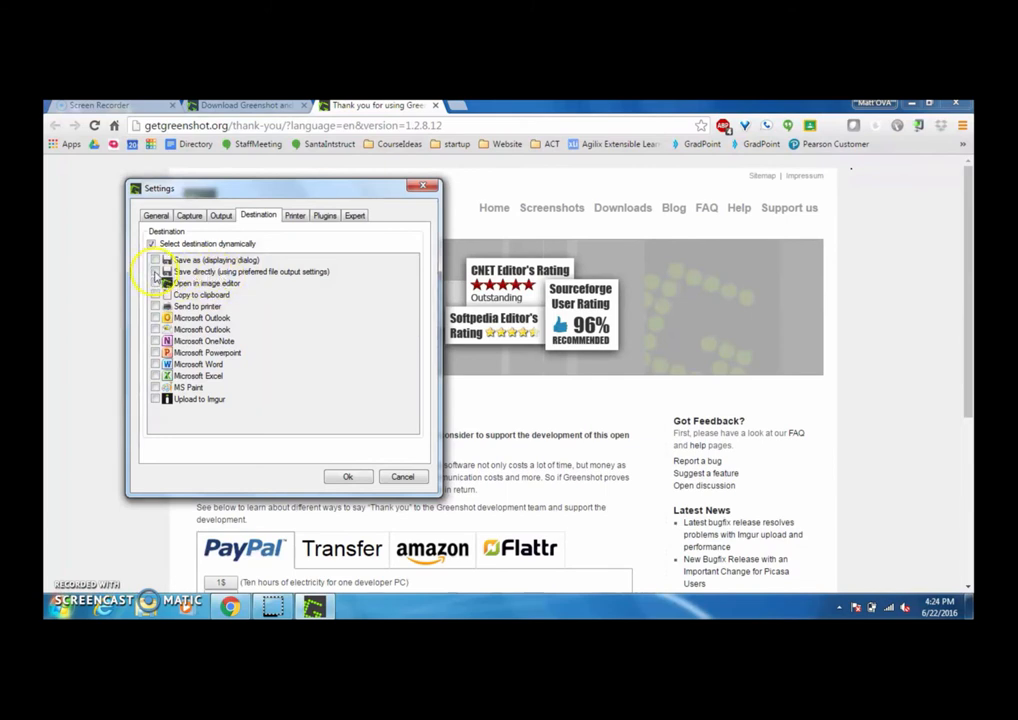
left_click(152, 243)
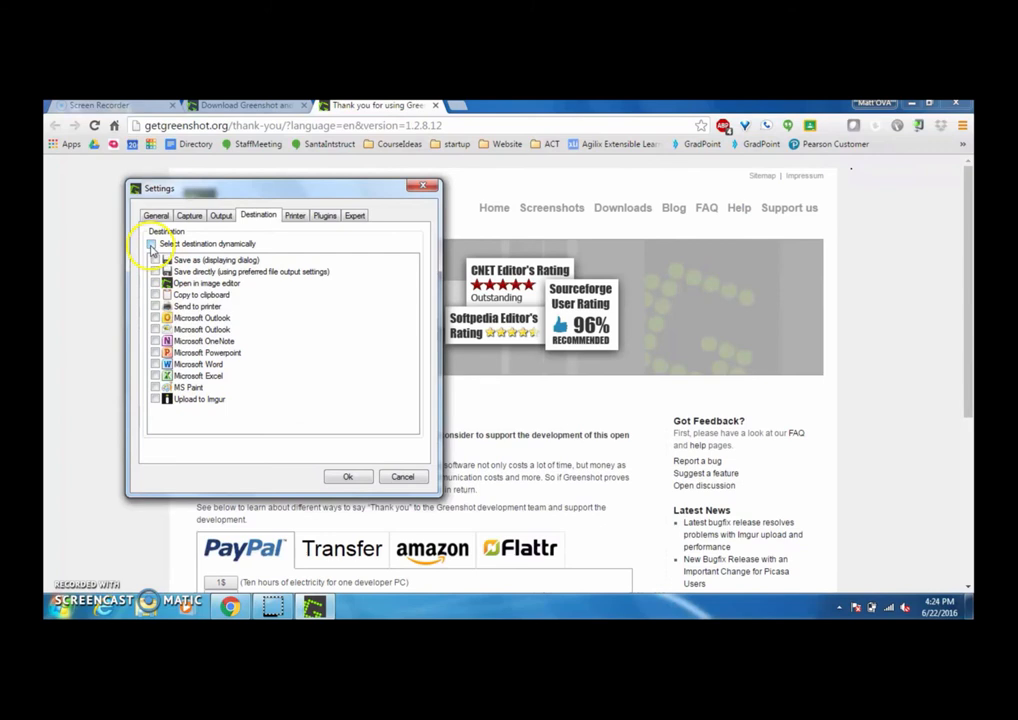
left_click(152, 243)
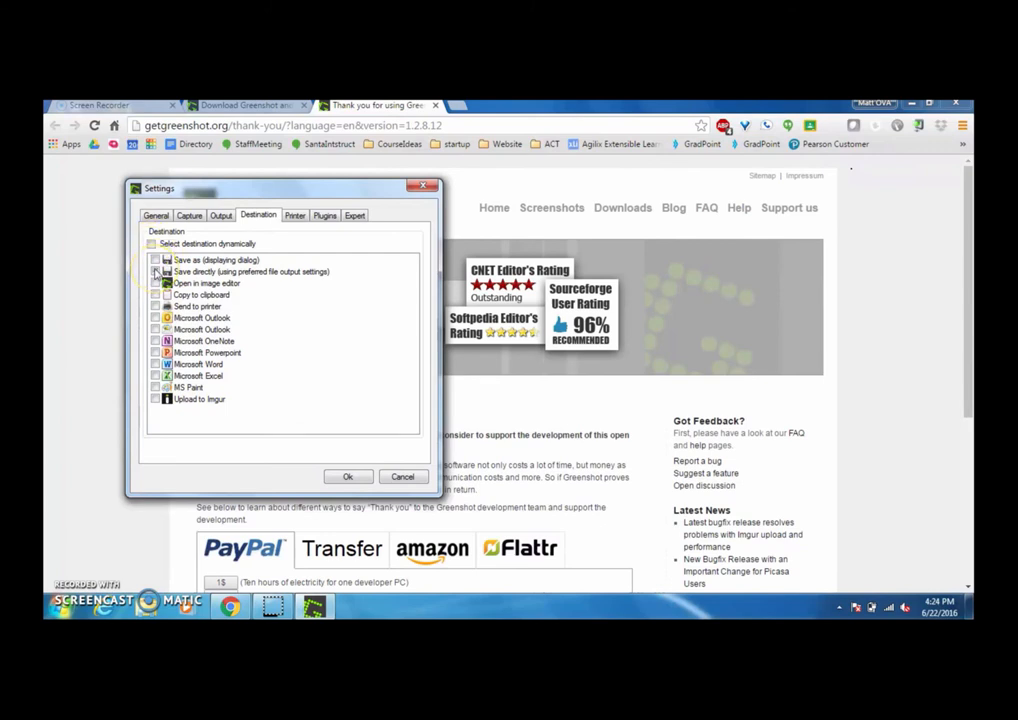
left_click(155, 271)
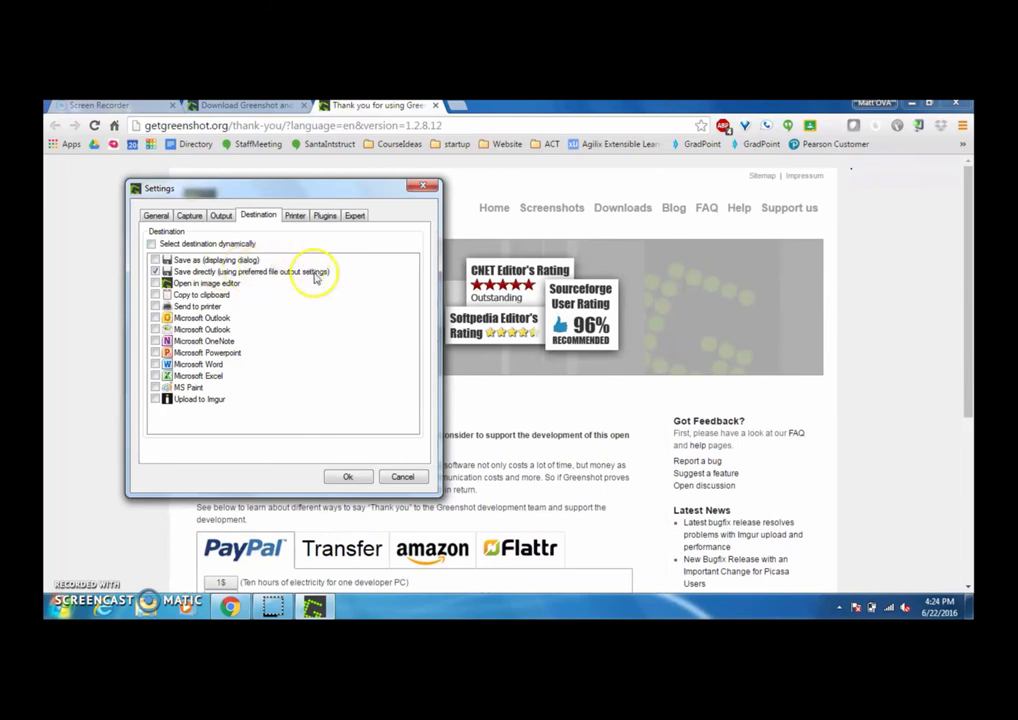
left_click(218, 214)
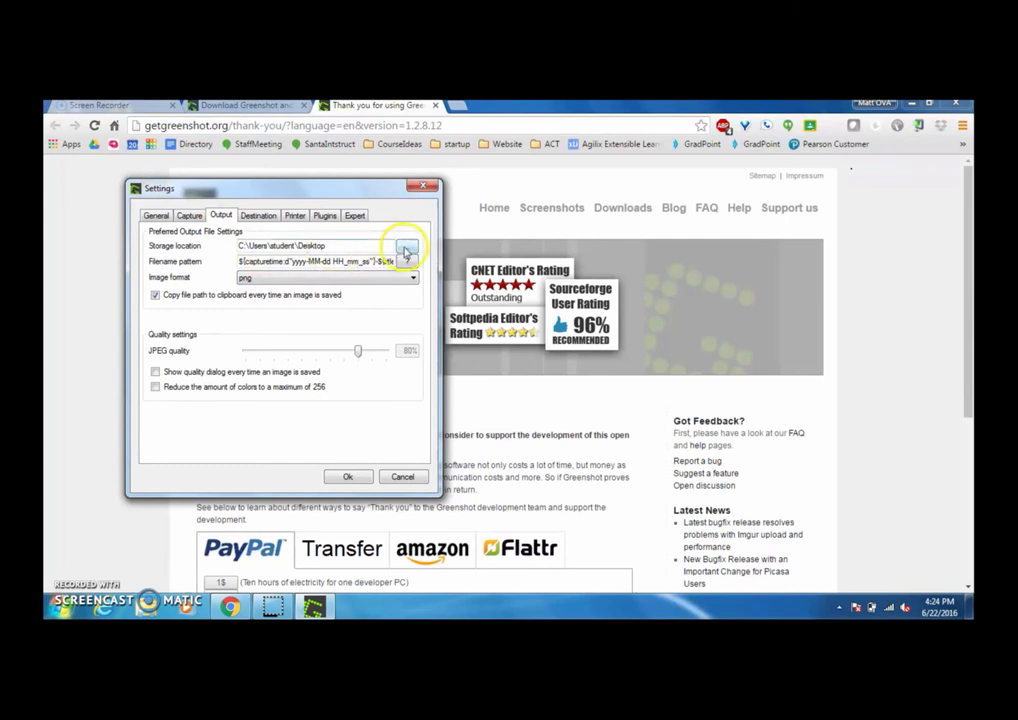
left_click(401, 245)
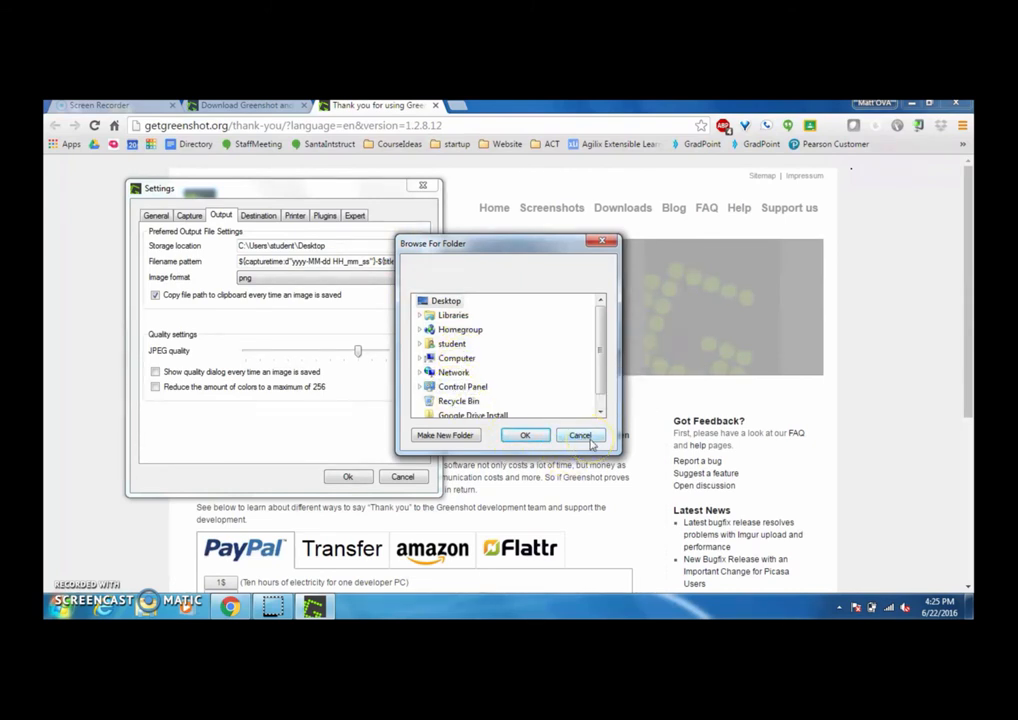
left_click(580, 435)
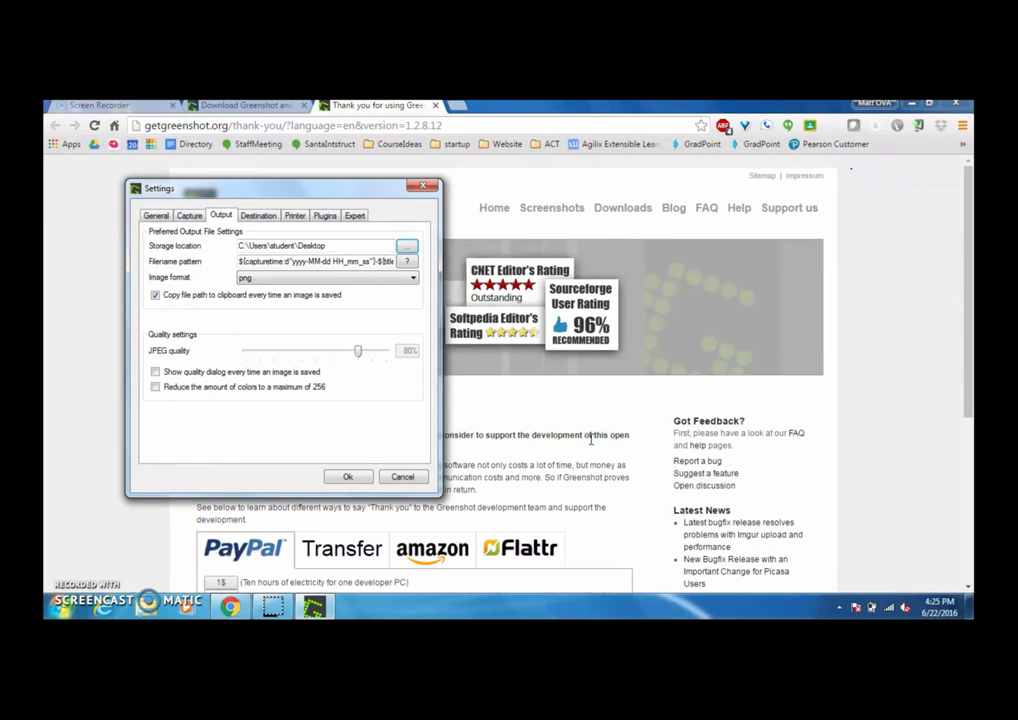
mouse_move(548, 432)
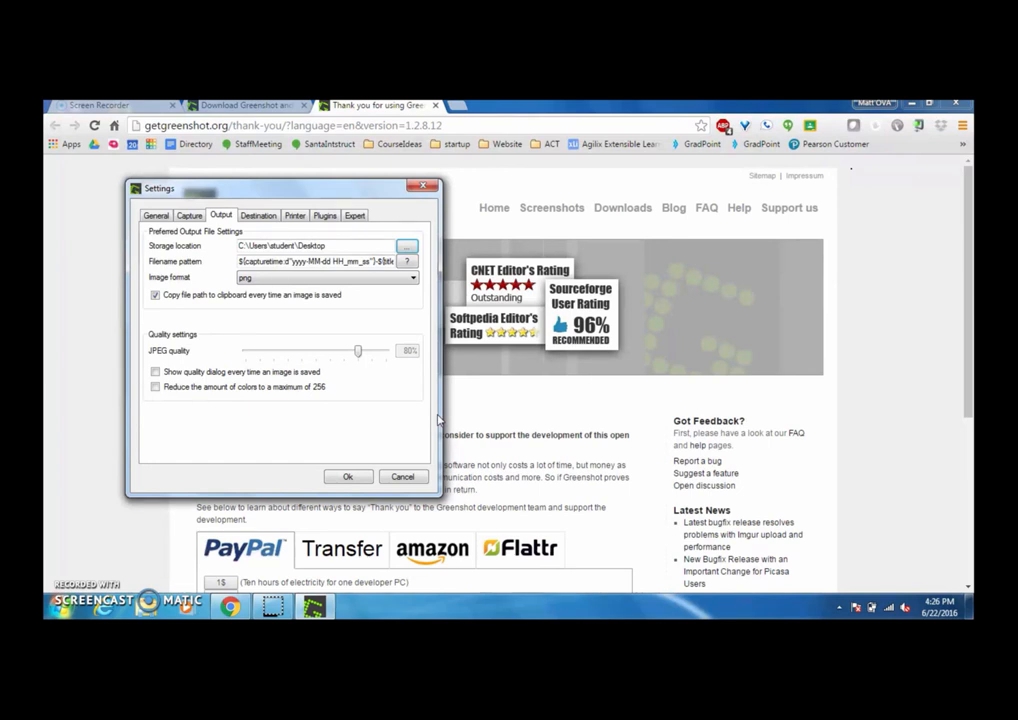
mouse_move(233, 483)
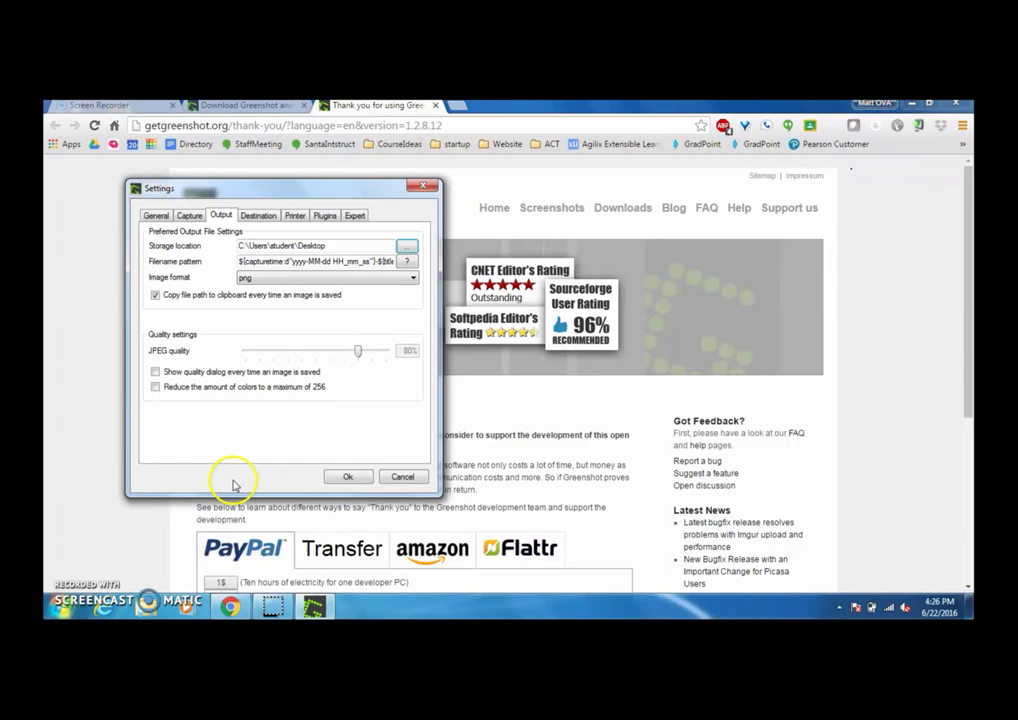